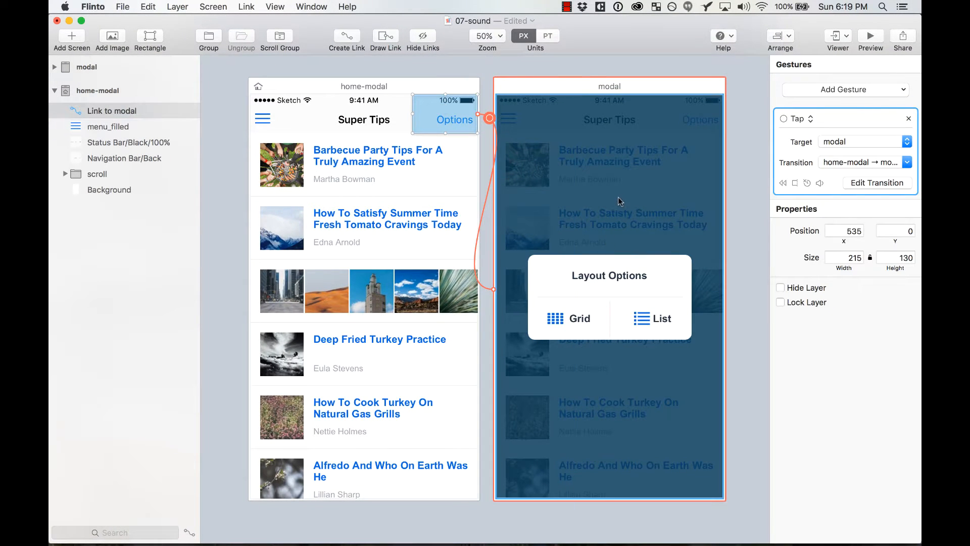
Step: Deselect the Options link to show the Document inspector
click(54, 67)
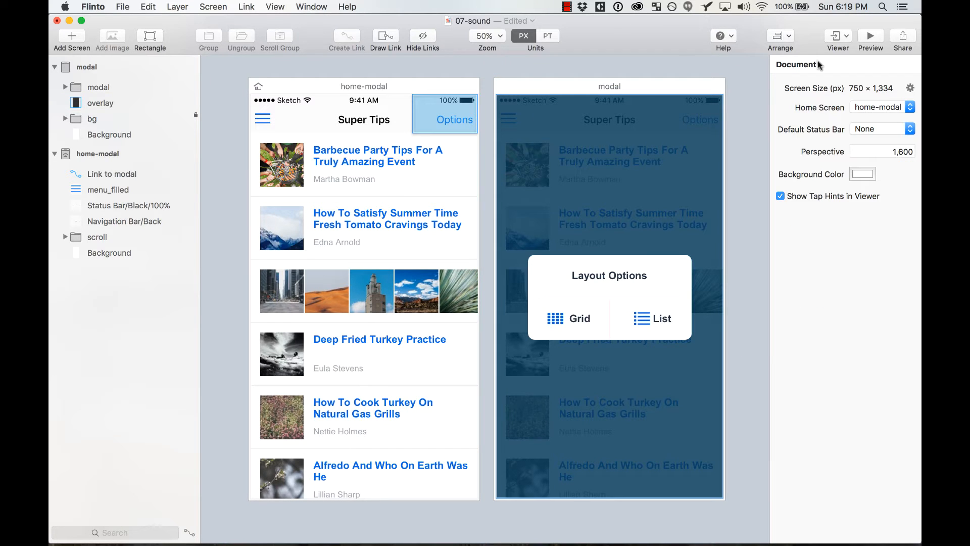
mouse_move(869, 36)
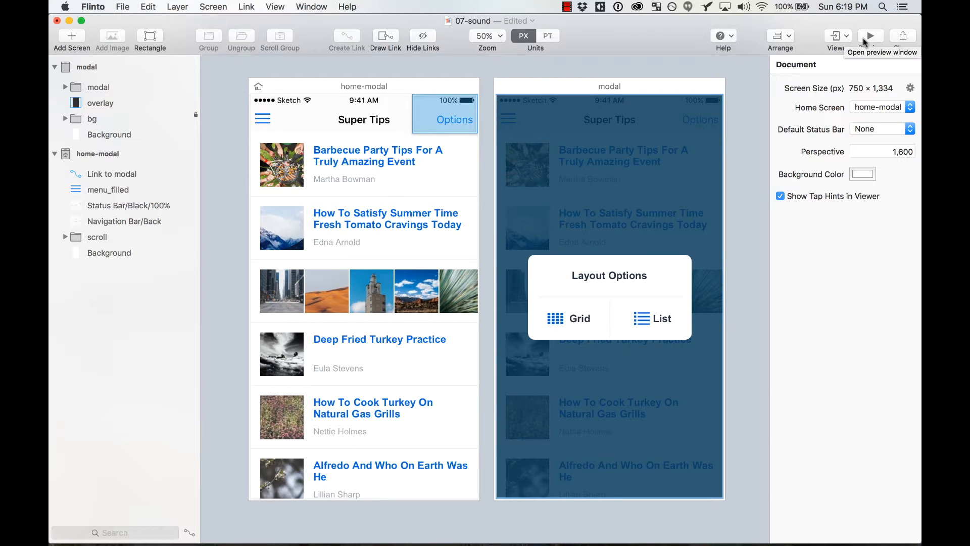
click(870, 36)
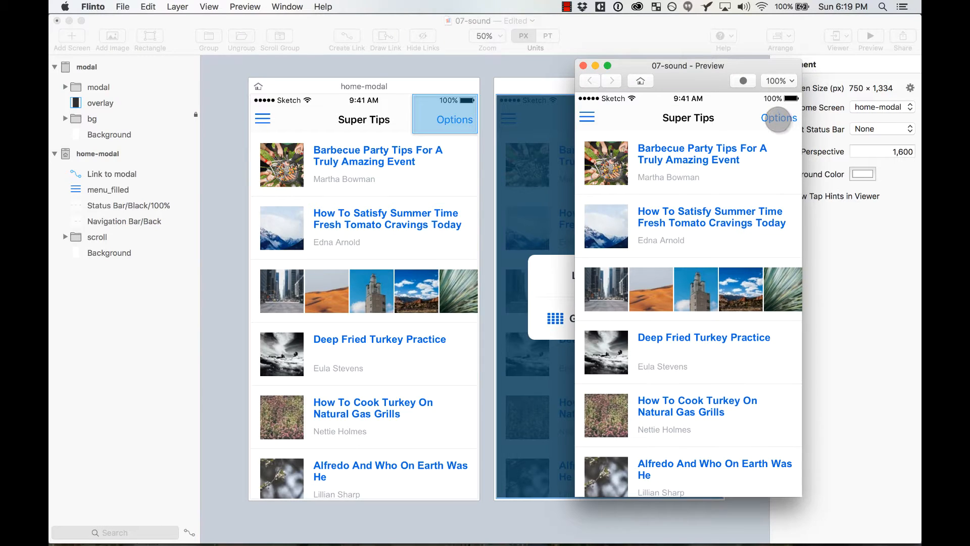
click(779, 118)
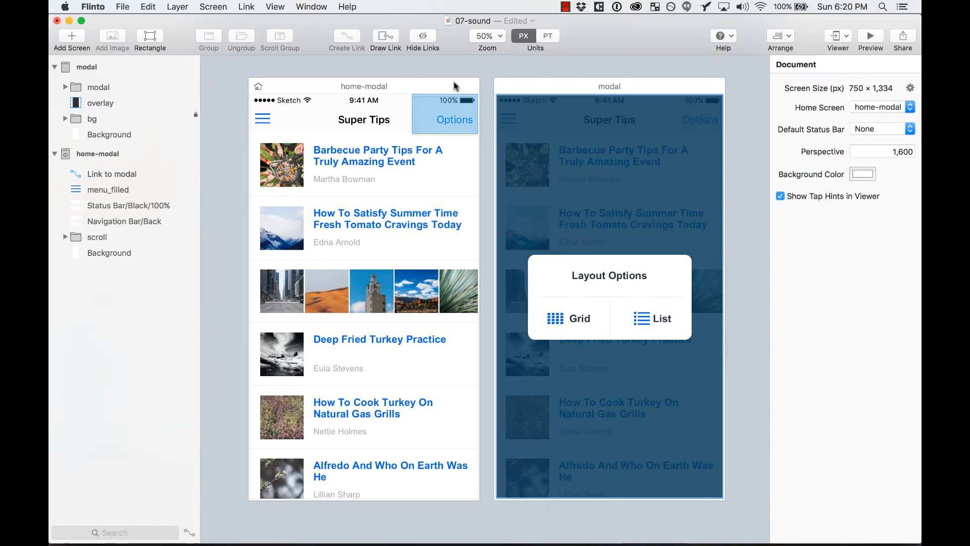
Step: Give the Options-to-modal tap link the pop_drip.wav sound, then preview the prototype
click(454, 117)
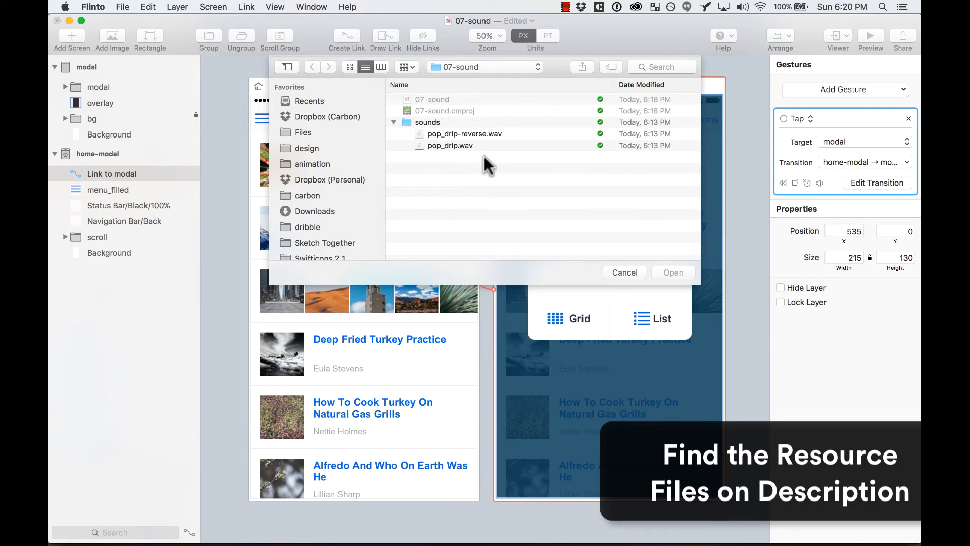
click(450, 145)
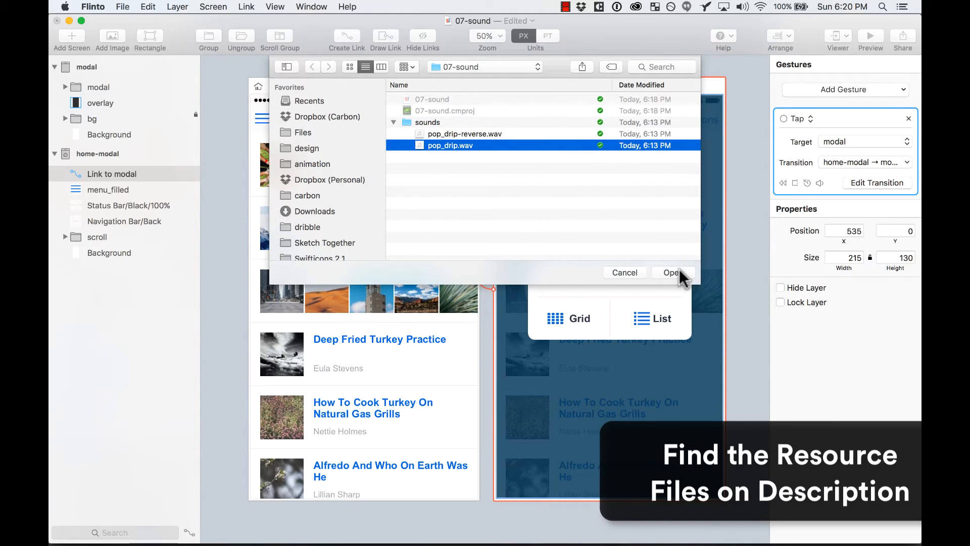
click(673, 272)
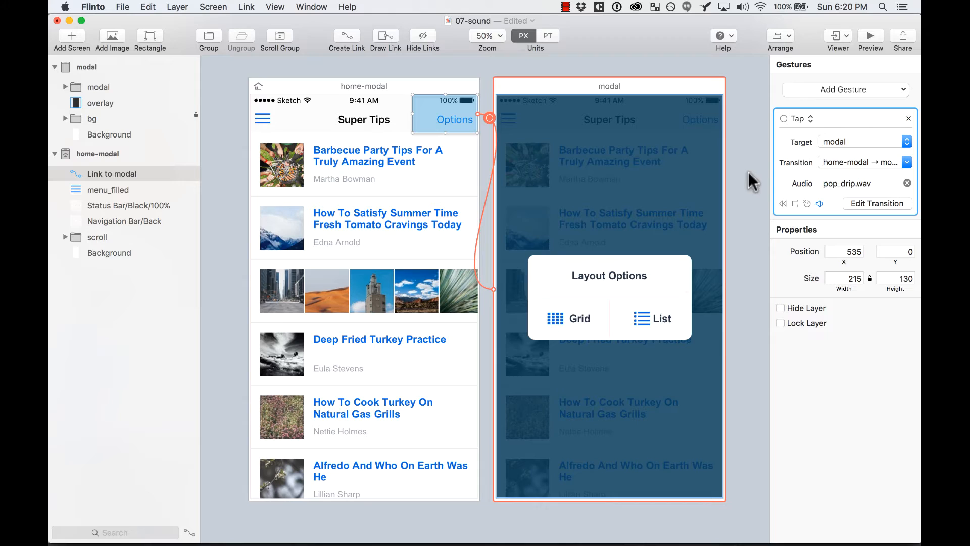
click(869, 36)
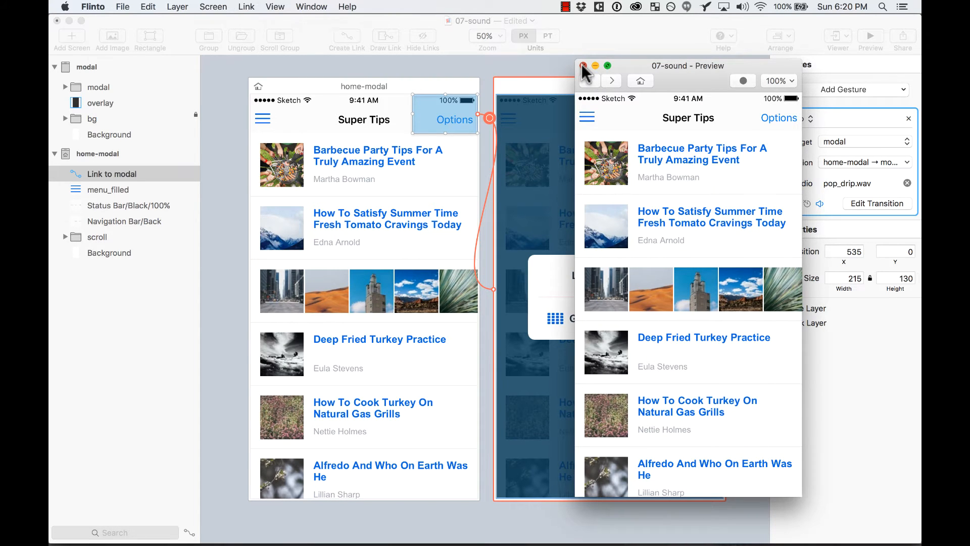
Step: Give the overlay back link the pop_drip-reverse.wav sound and reopen the preview
click(585, 65)
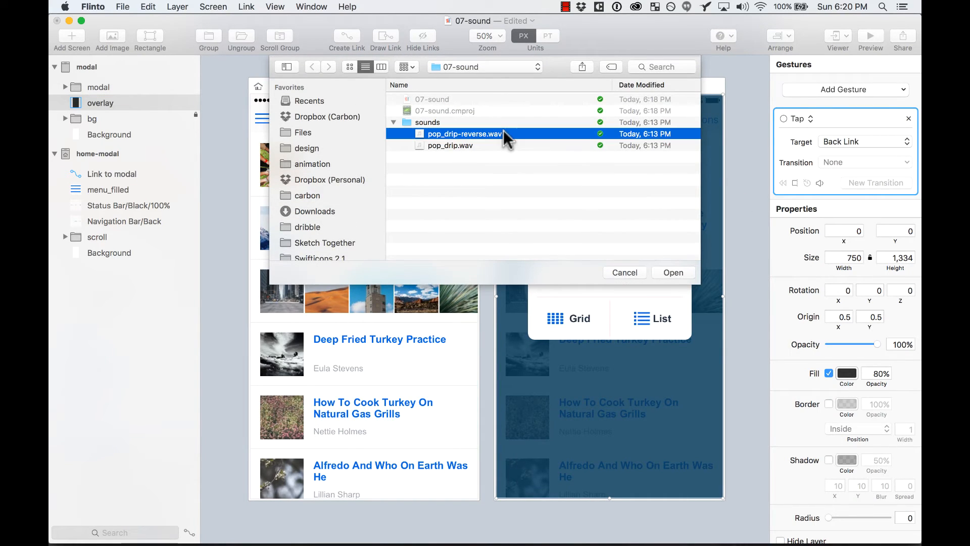
click(624, 272)
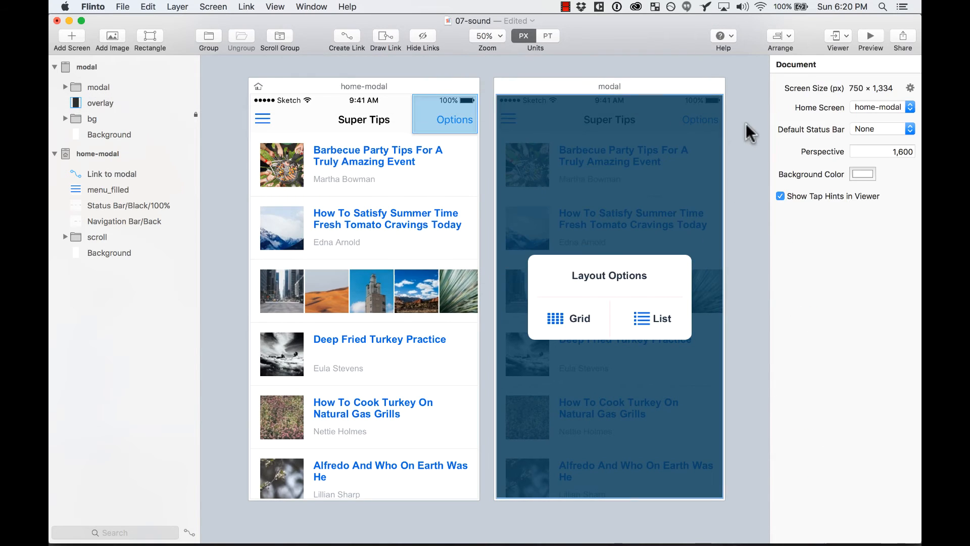
click(870, 38)
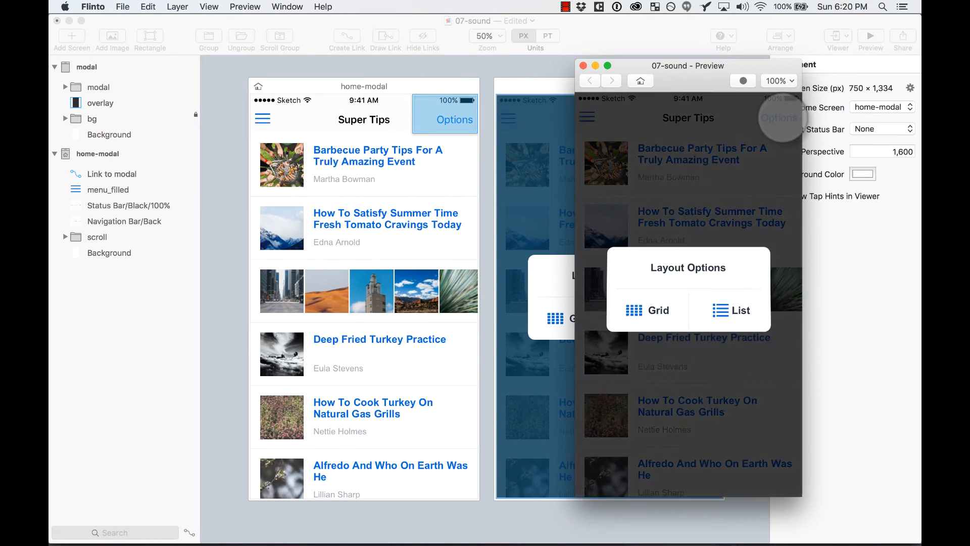